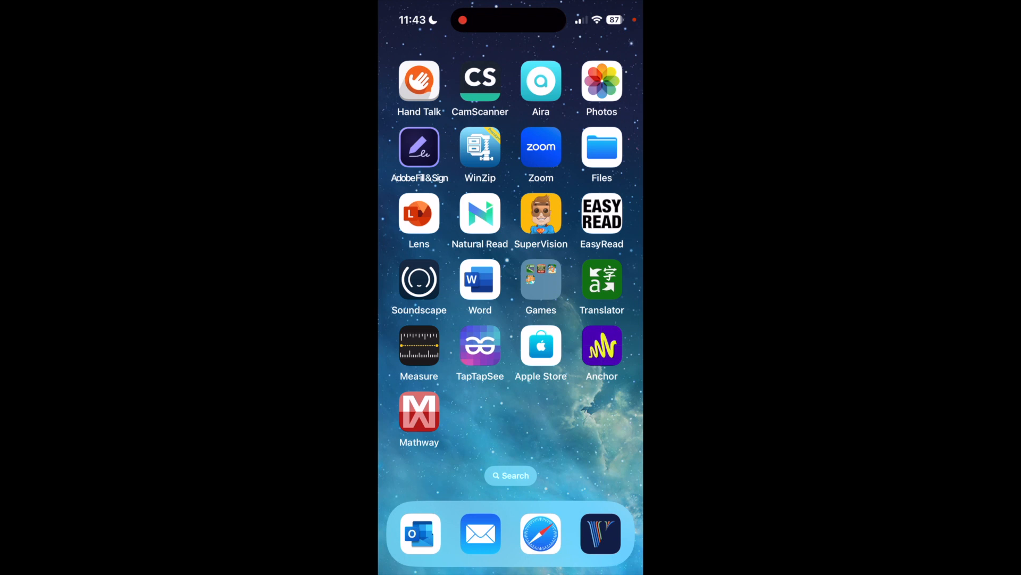
Launch the Mathway app from the iOS home screen
click(419, 419)
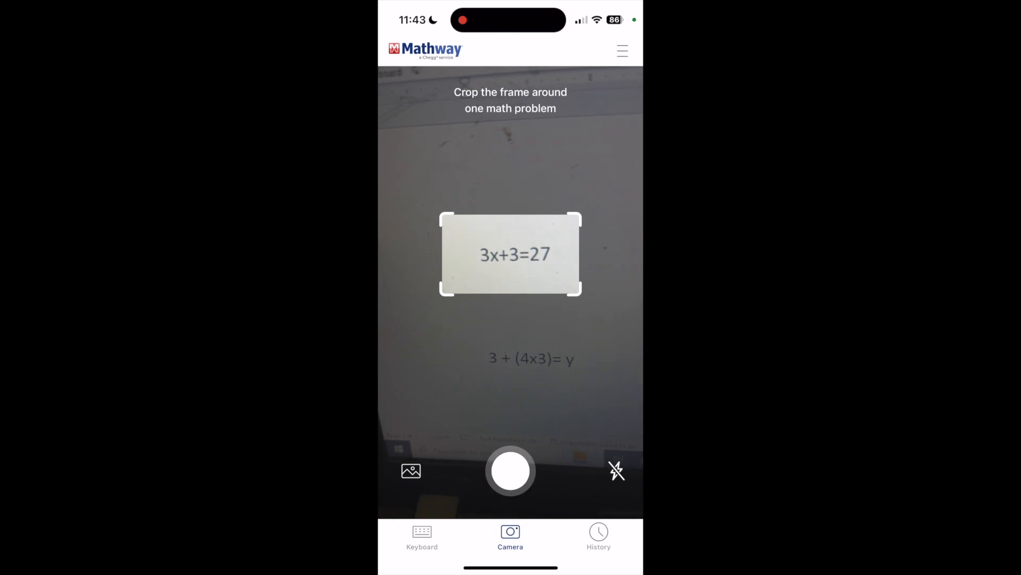
Capture a photo of the printed equation 3x+3=27
click(510, 470)
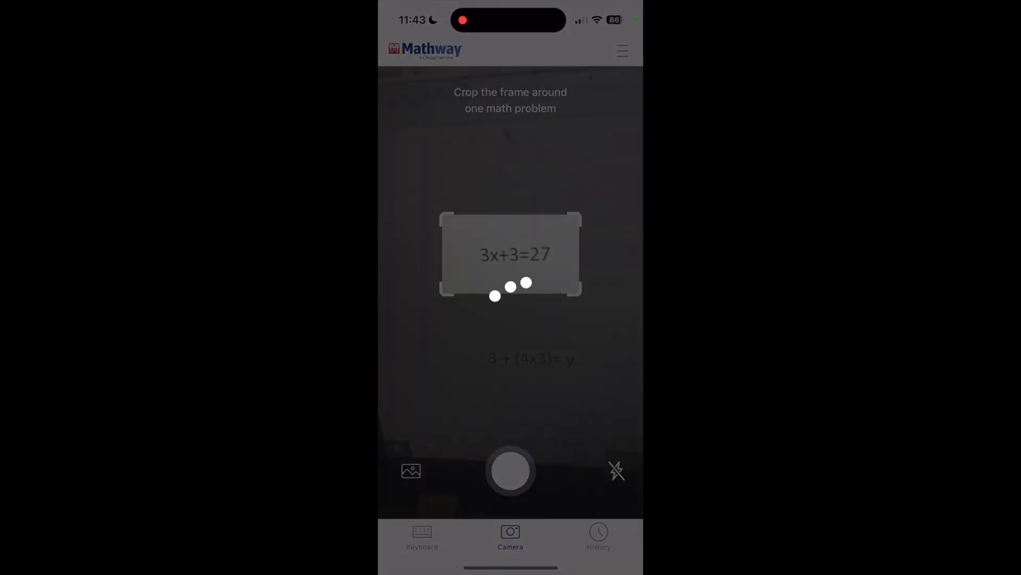
Choose Solve for x as the method for 3x+3=27 and view its solution
click(511, 471)
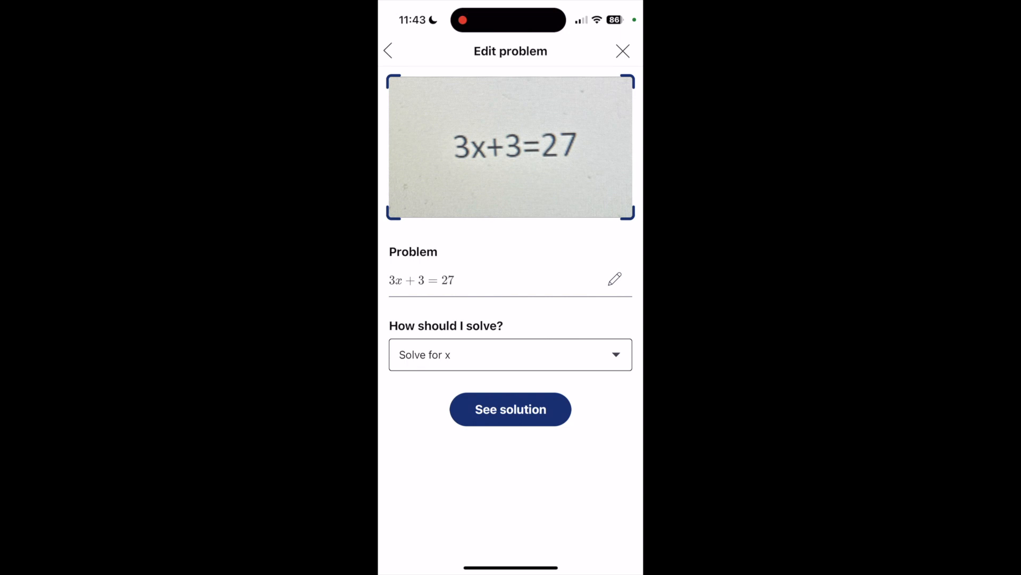
click(511, 355)
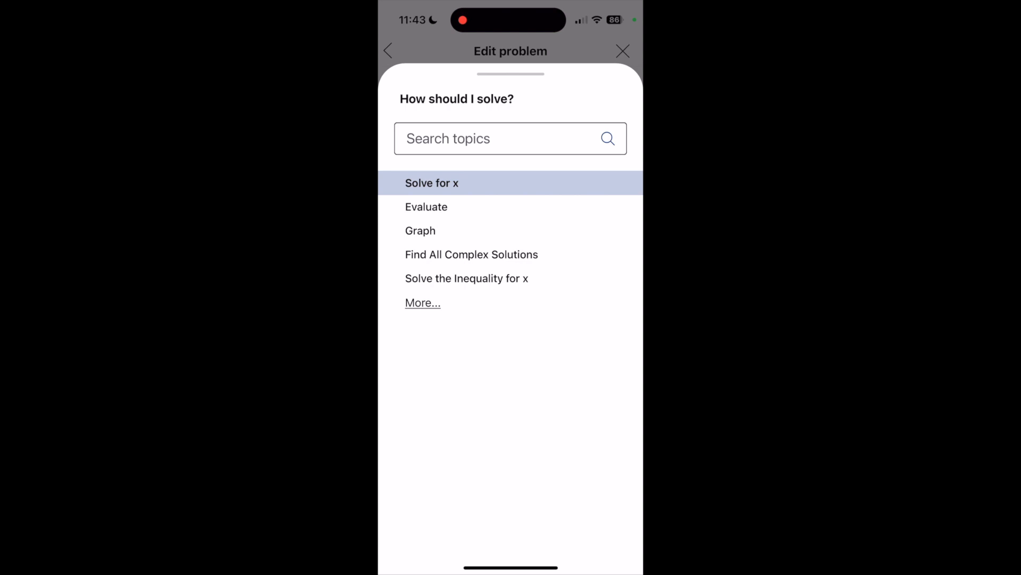
click(432, 182)
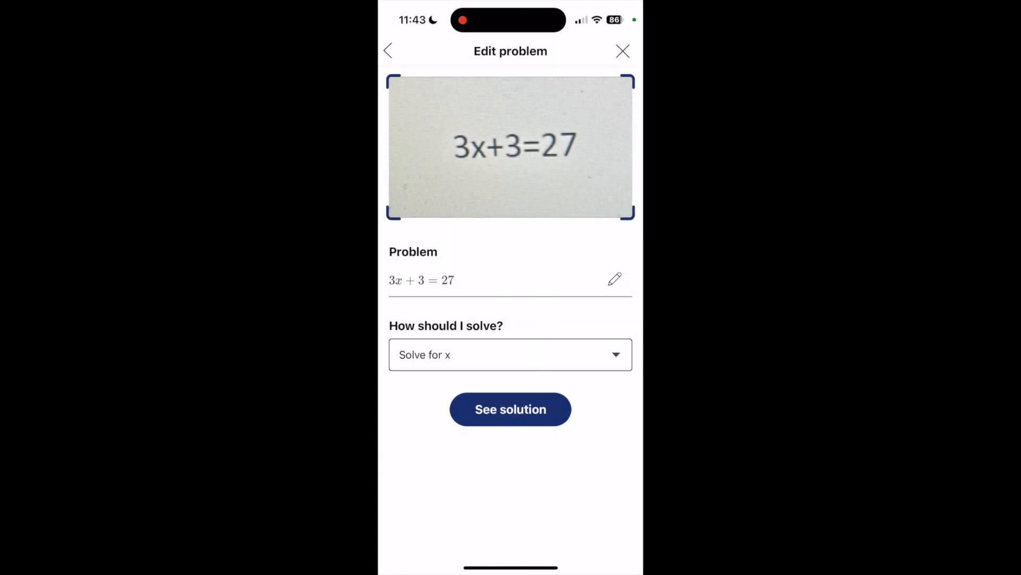
click(510, 409)
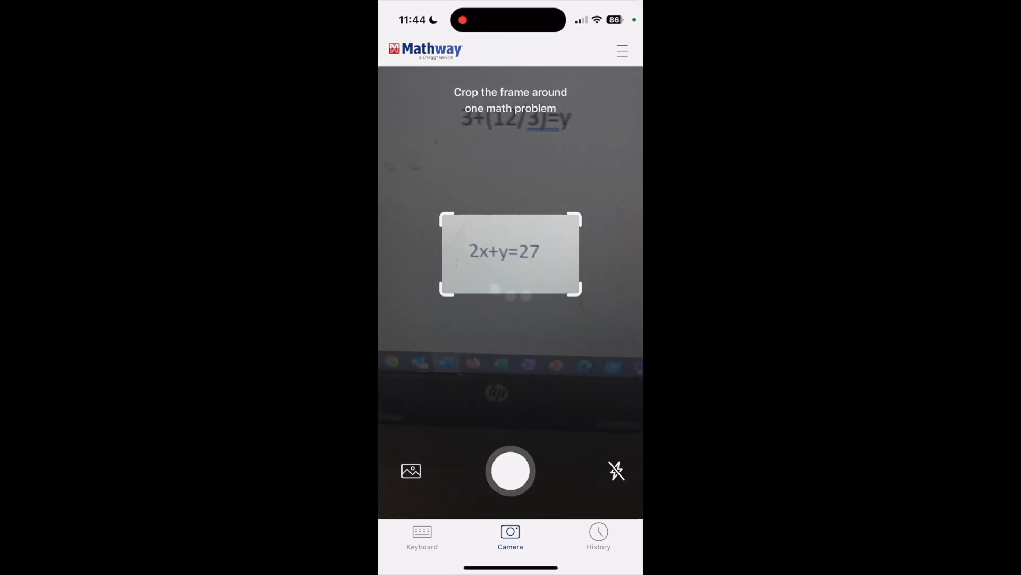
Photograph printed 2x+y=27, choose Graph, and view slope −2, y-intercept (0, 27)
click(510, 470)
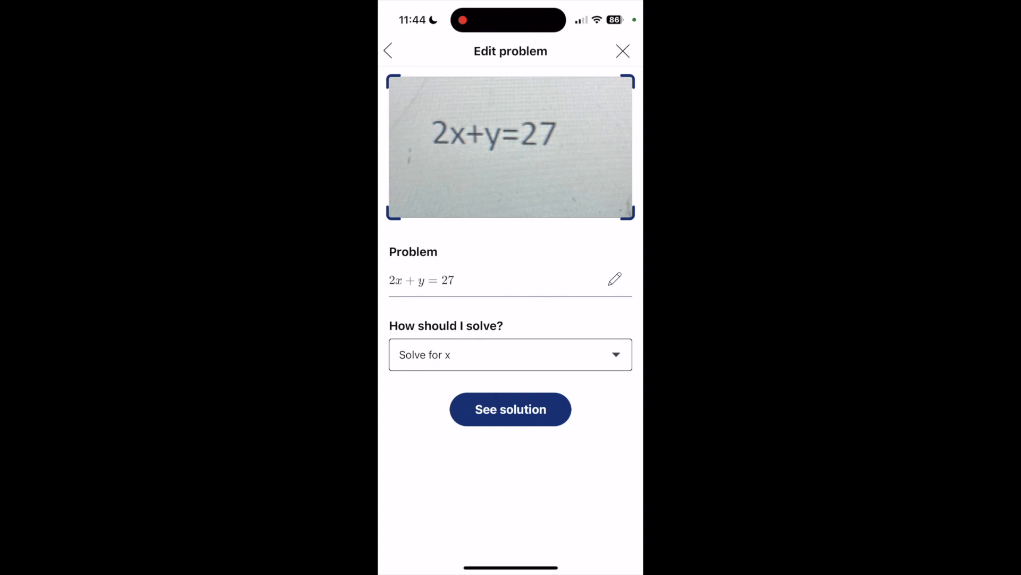
click(510, 355)
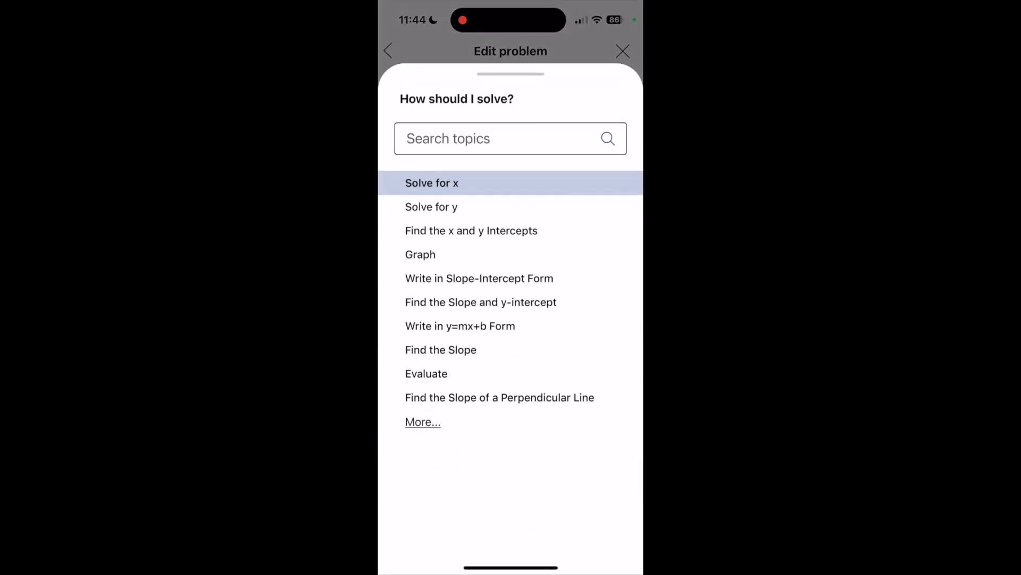
click(420, 254)
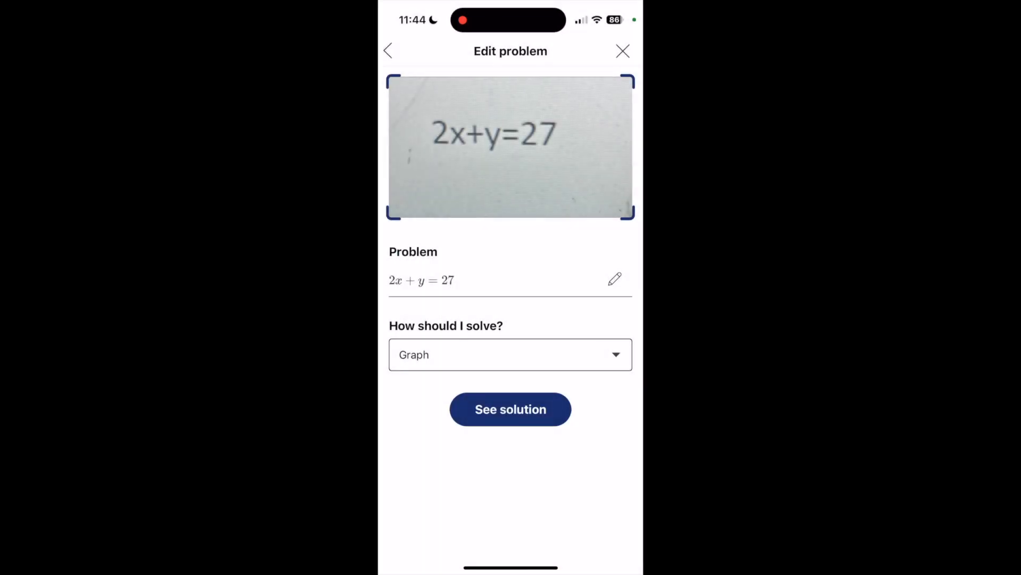
click(510, 409)
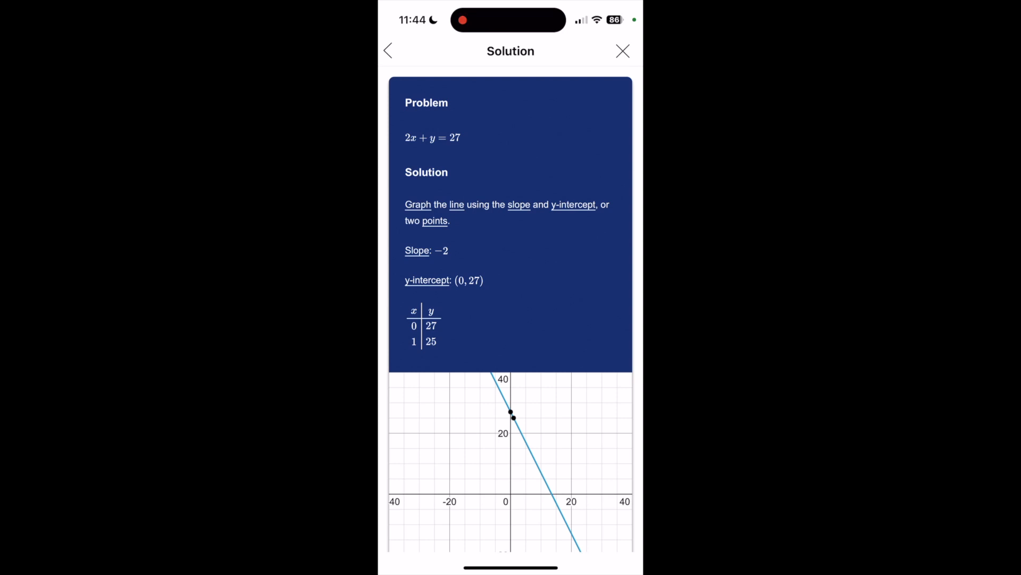
Scroll up through the graph result of 2x+y=27
scroll(up, 3)
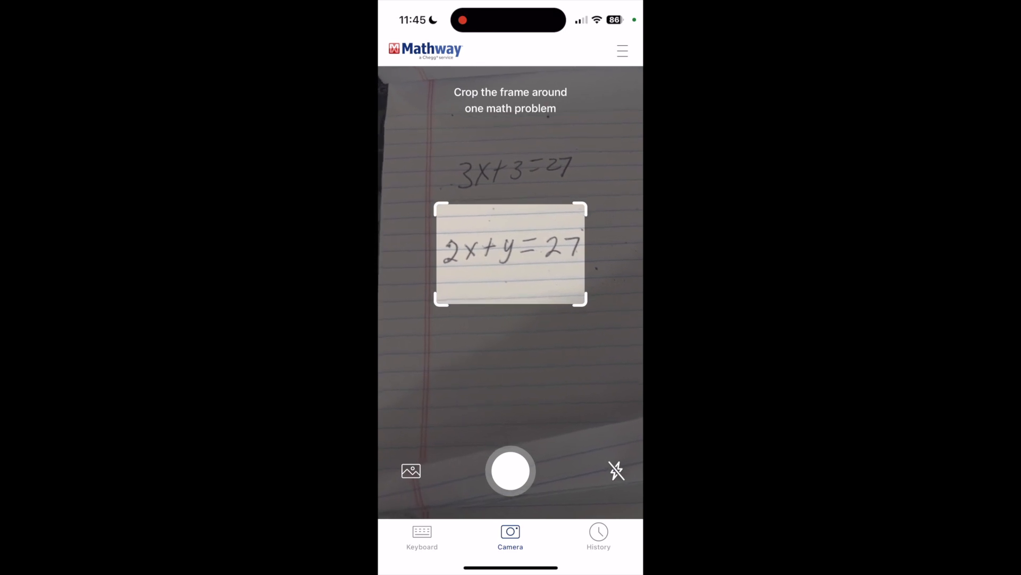
Photograph handwritten 2x+y=27, choose Graph, and view slope −2, y-intercept (0, 27)
click(511, 470)
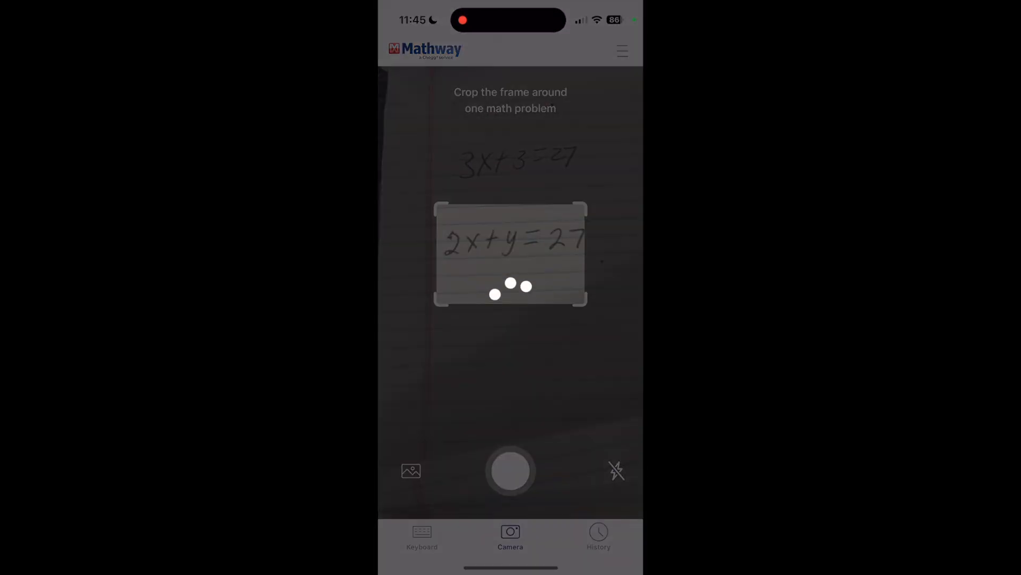
click(511, 470)
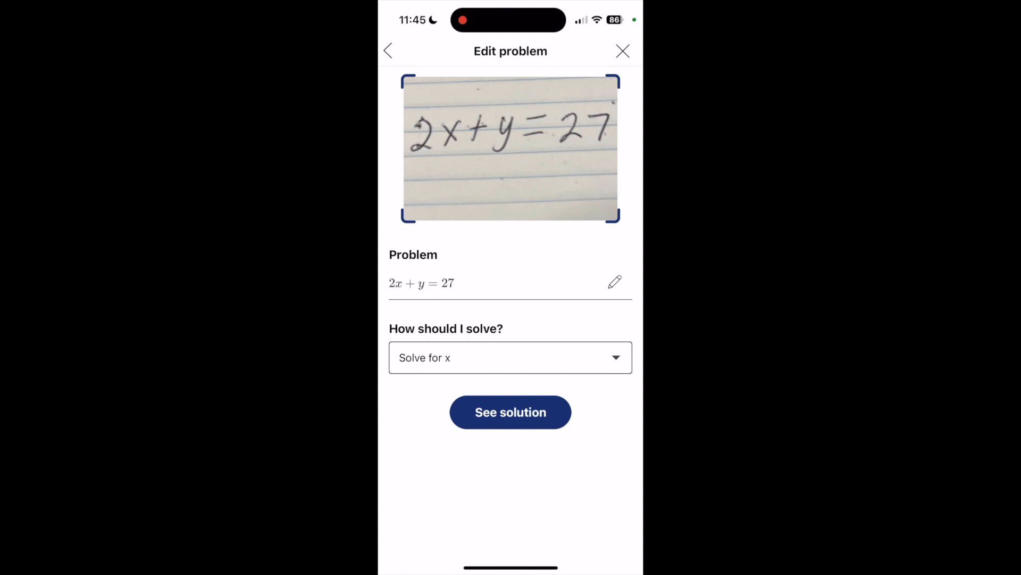
click(511, 357)
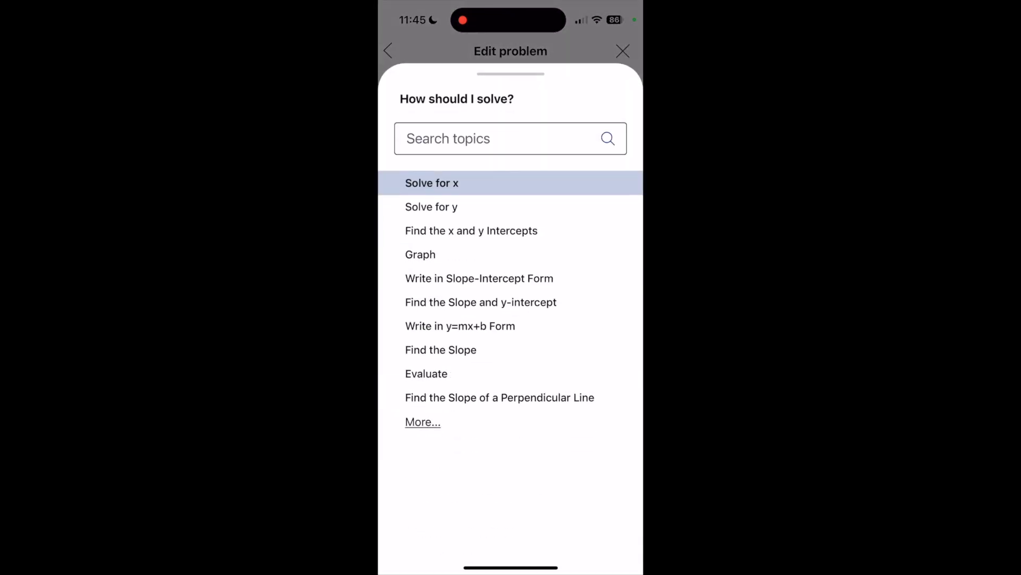
click(421, 255)
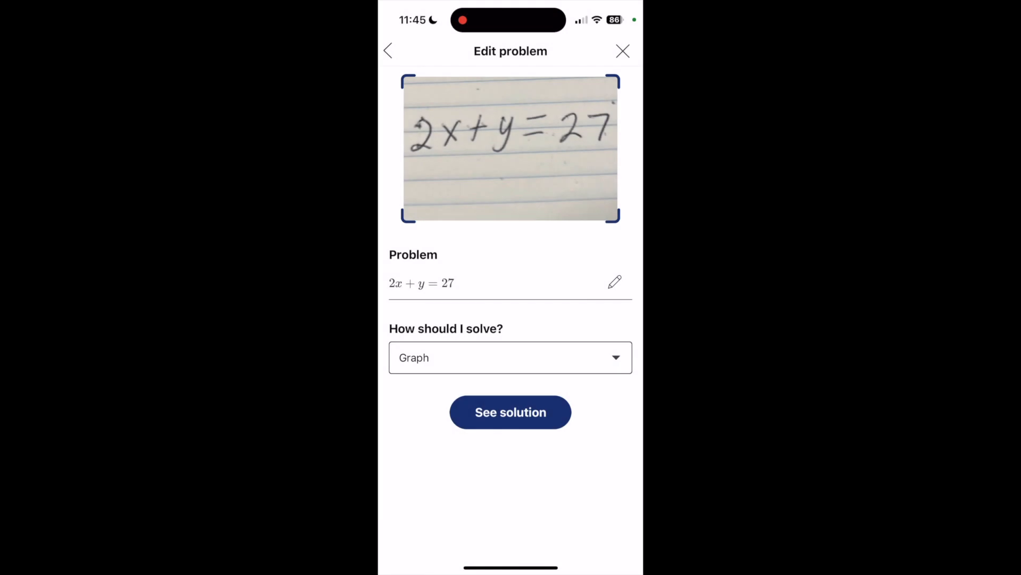
click(510, 412)
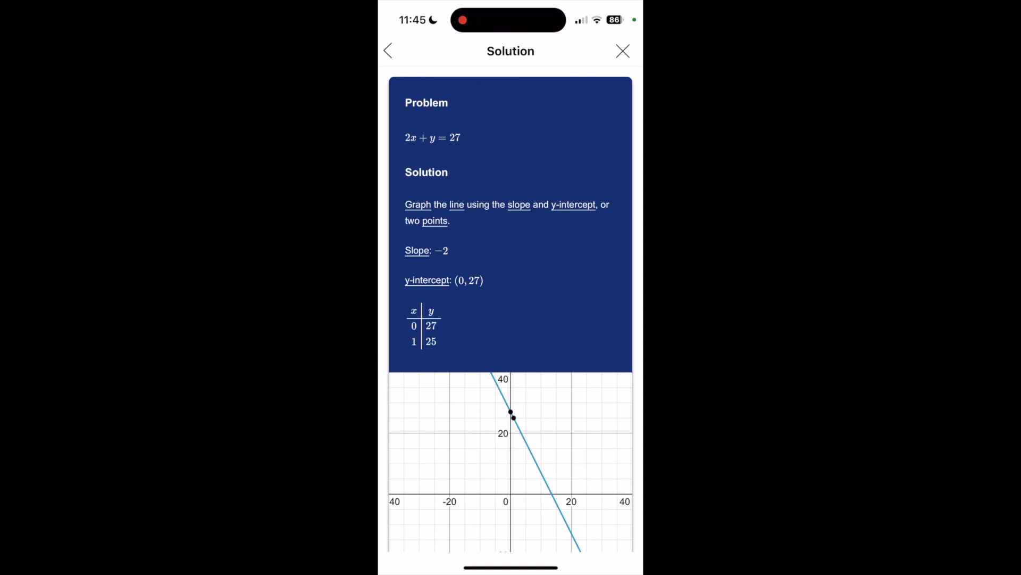
scroll(down, 3)
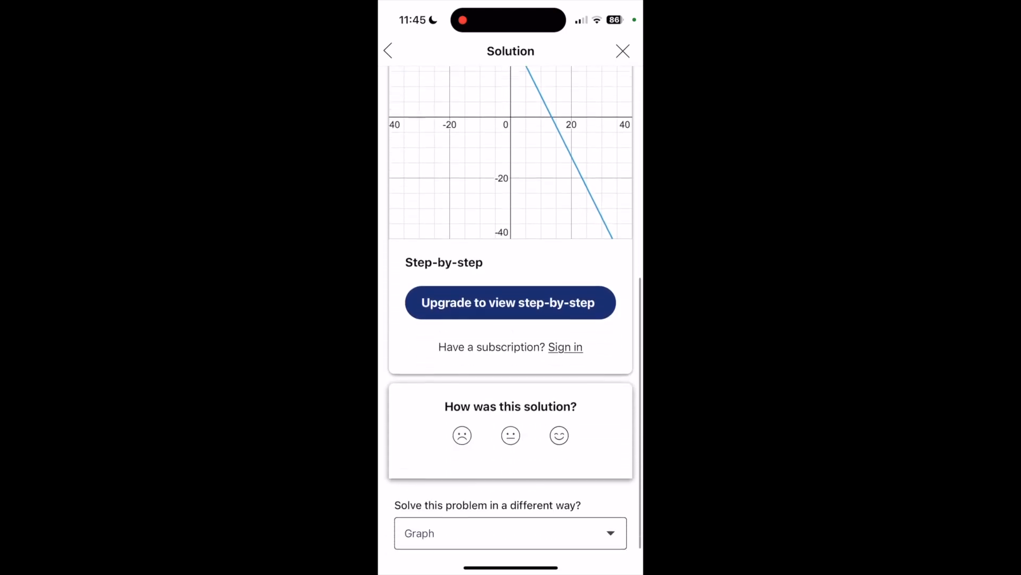
scroll(up, 3)
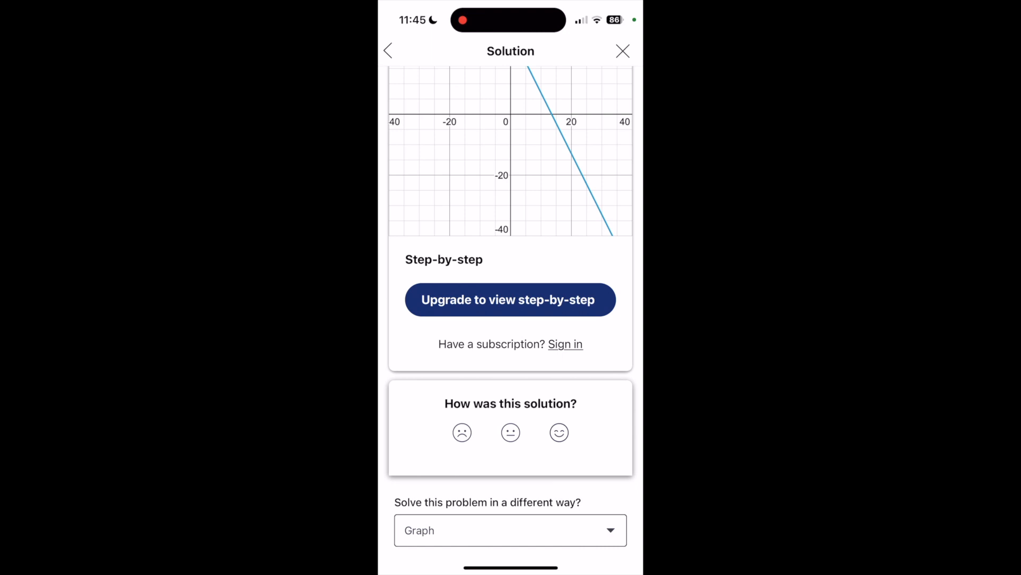
click(511, 299)
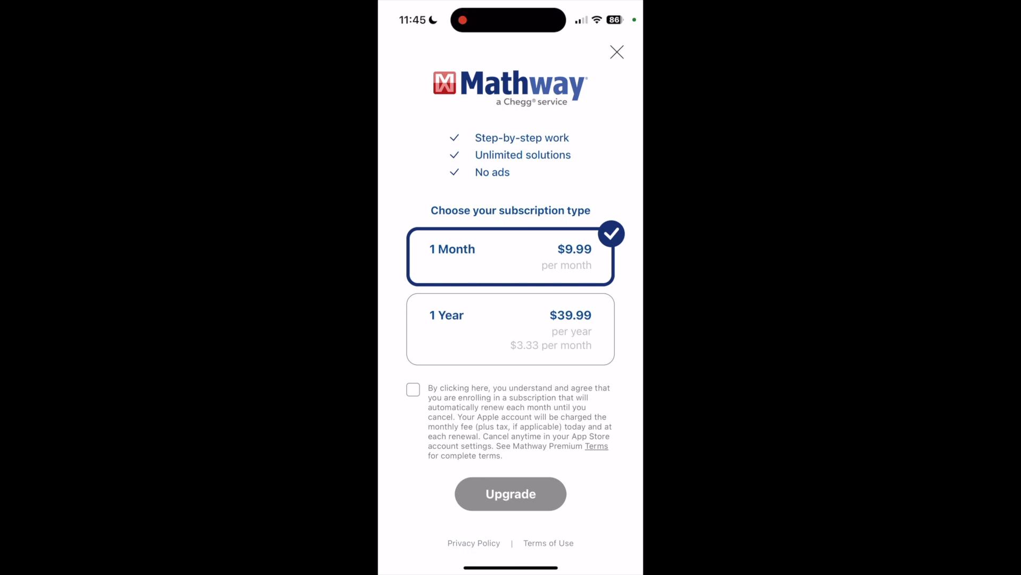
click(617, 52)
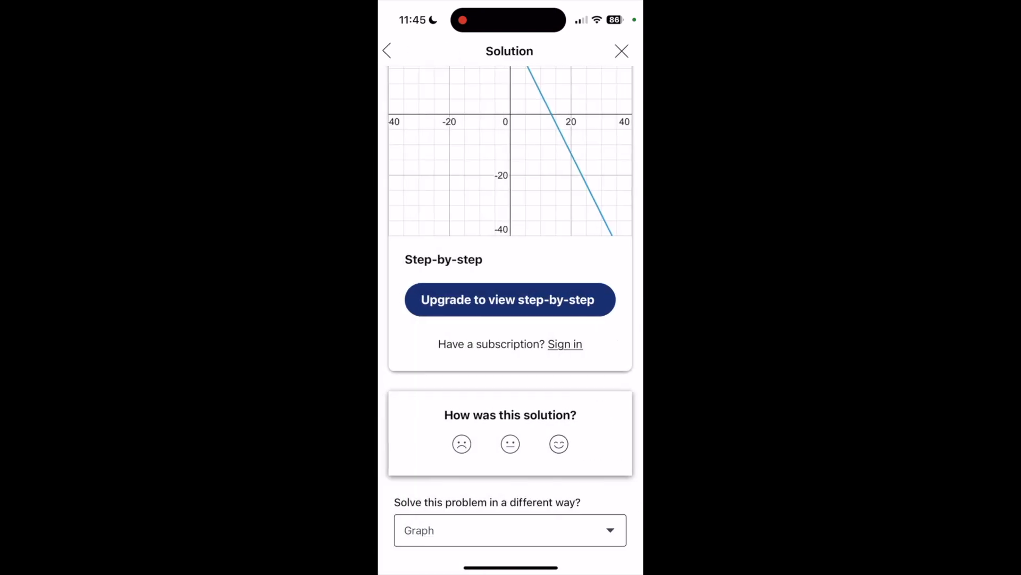